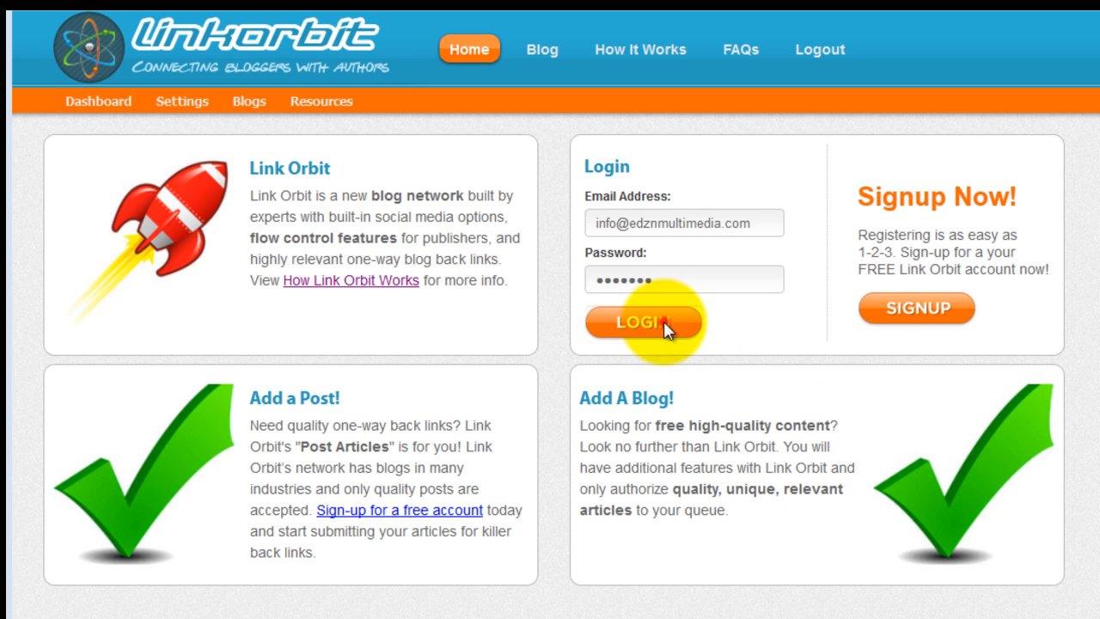
# - Log in to LinkOrbit with the saved email and password
pyautogui.click(643, 323)
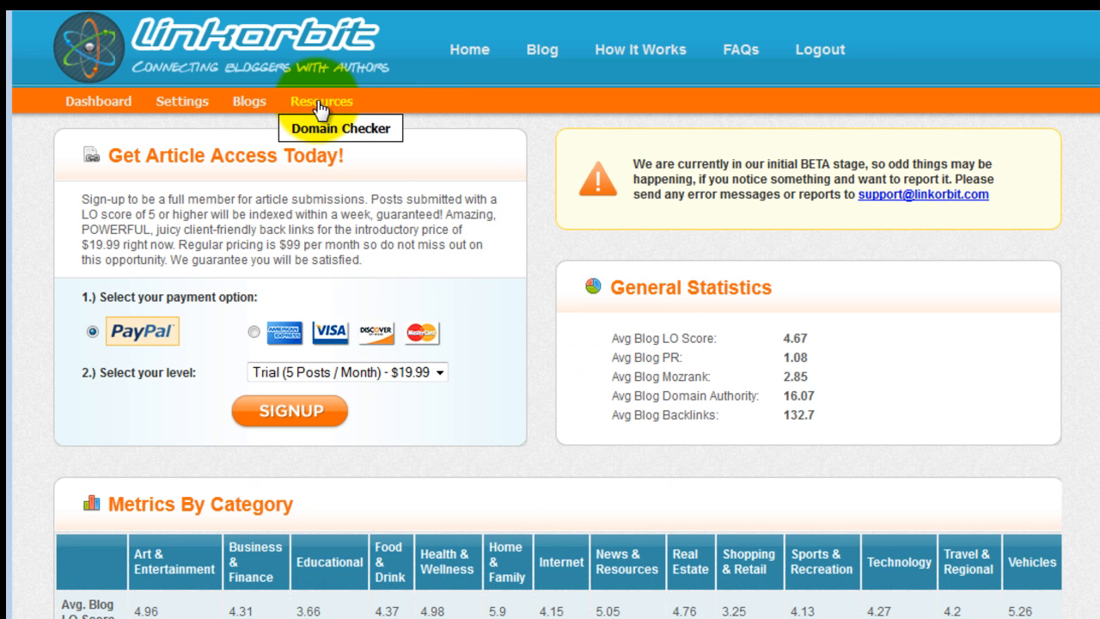
pyautogui.moveTo(340, 127)
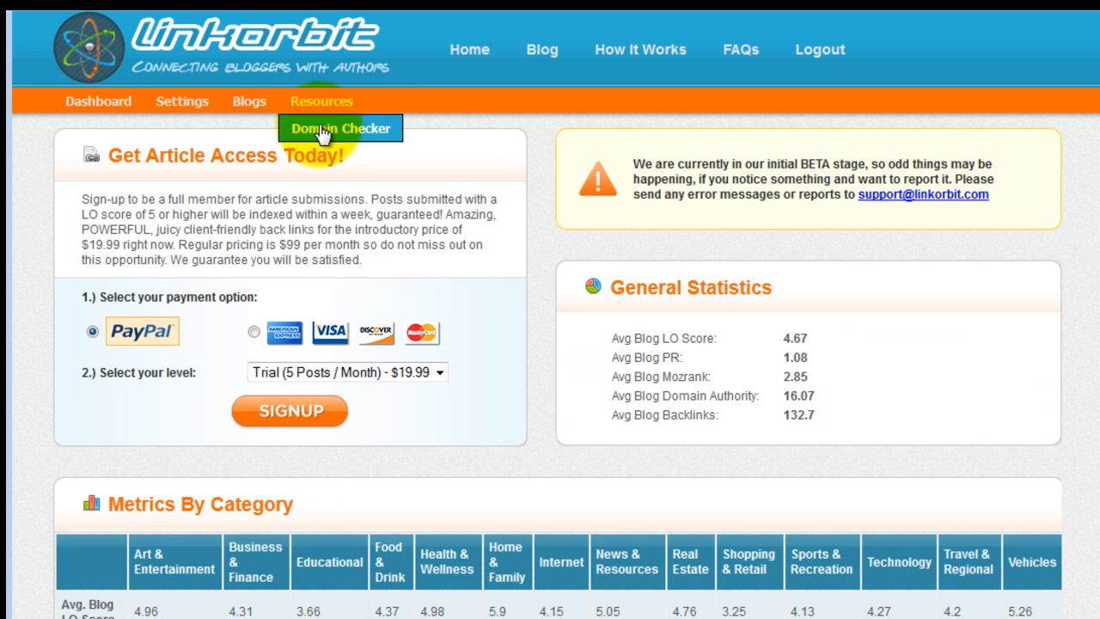
# - Go to the Domain Checker list of expiring domains via the Resources menu
pyautogui.click(338, 127)
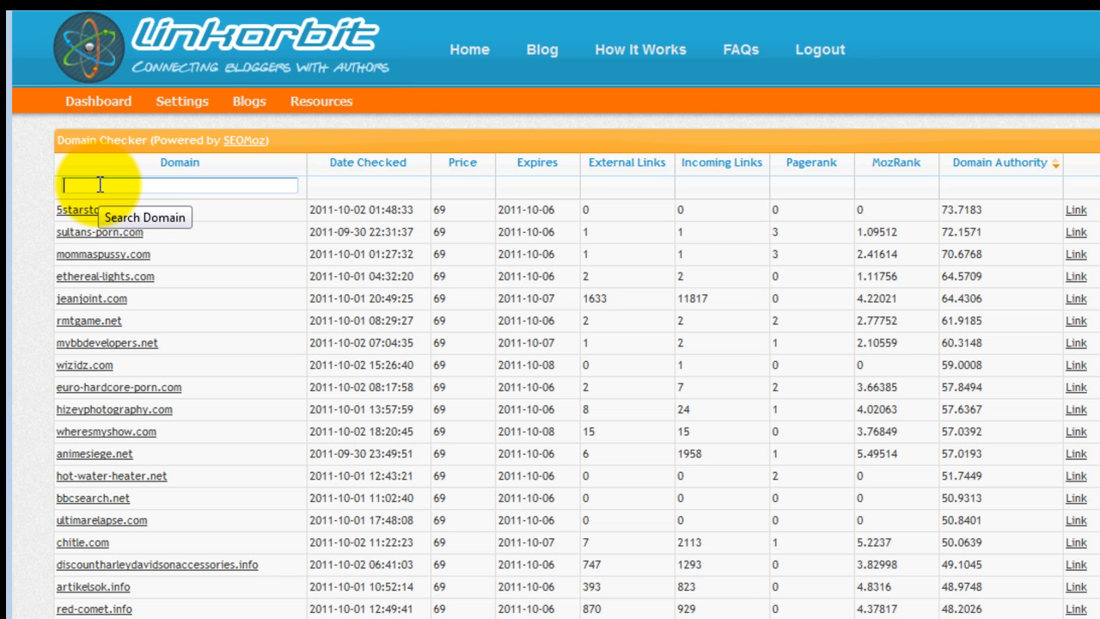
# - Filter the Domain Checker list by 'golf' so akan-golf.com leads the results
pyautogui.write('golf')
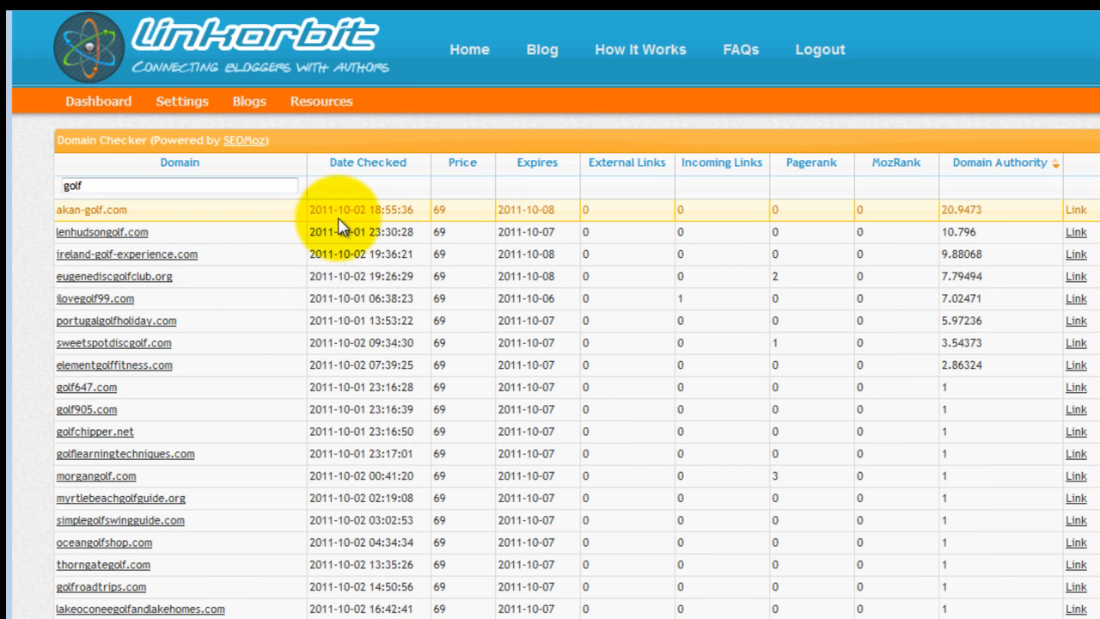
pyautogui.moveTo(540, 217)
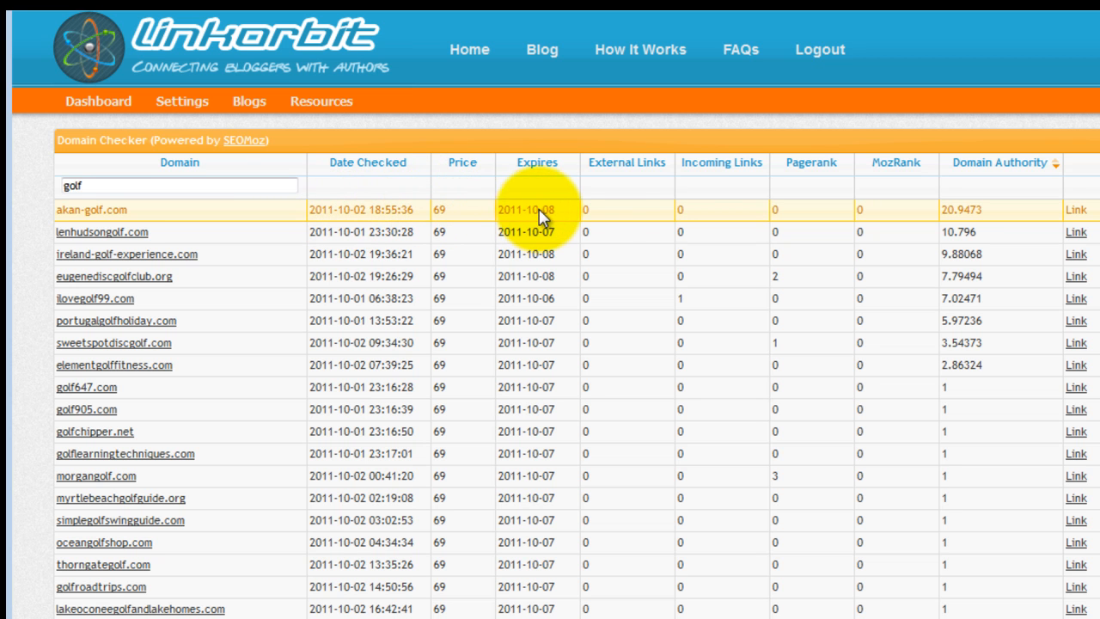
pyautogui.moveTo(722, 215)
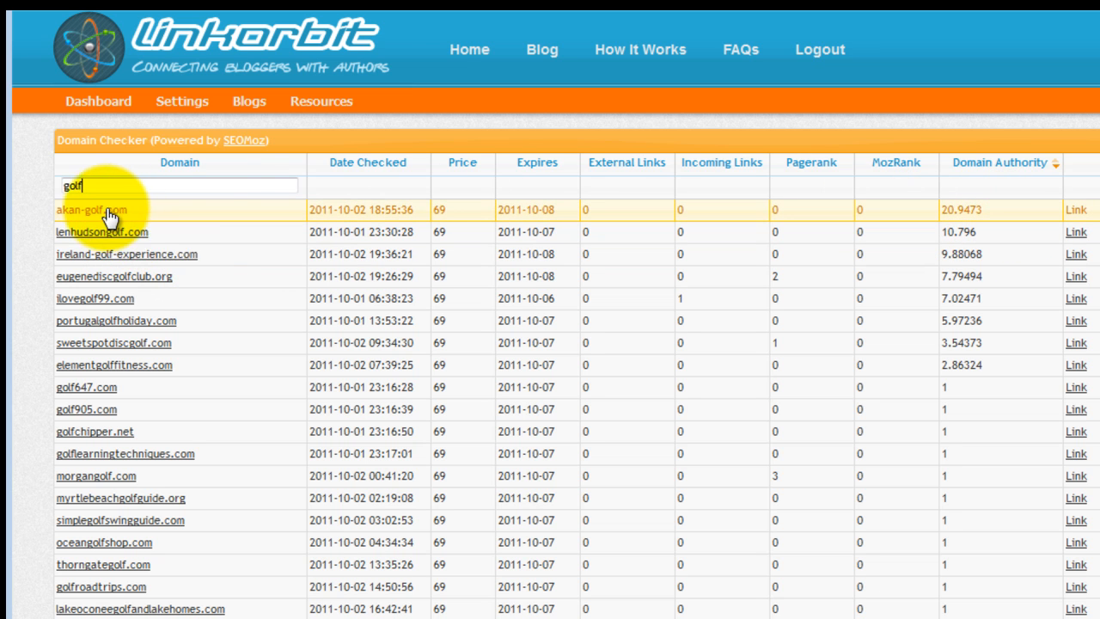
pyautogui.moveTo(123, 215)
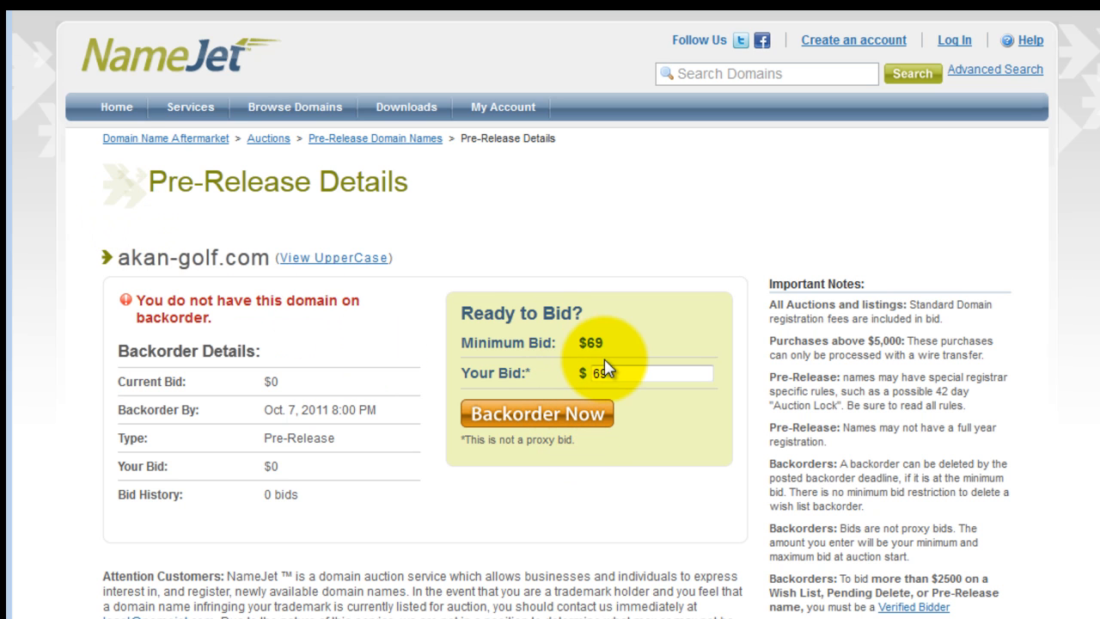
# - Enter a $69 bid for akan-golf.com on the NameJet pre-release details page
pyautogui.click(653, 373)
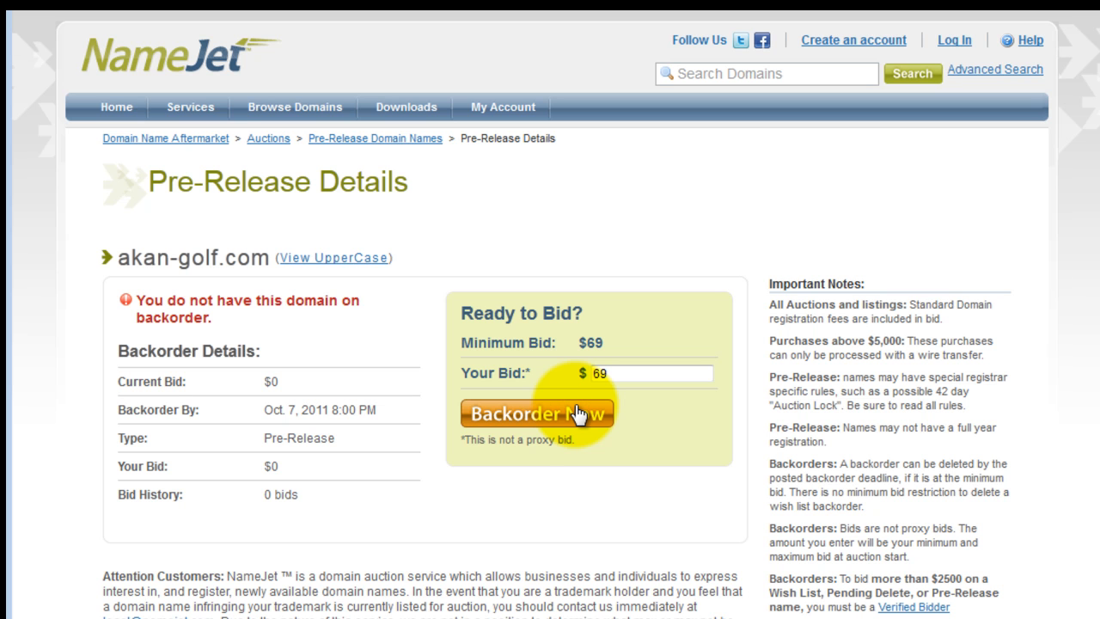
# - Submit the $69 backorder for akan-golf.com, landing on the NameJet login page
pyautogui.click(537, 412)
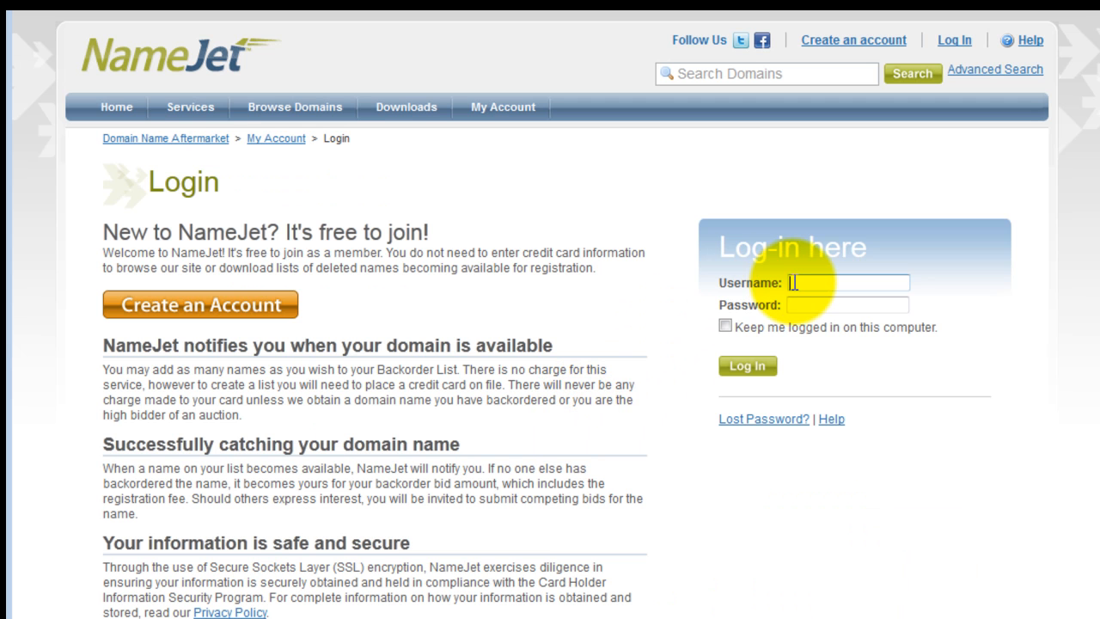
pyautogui.moveTo(490, 310)
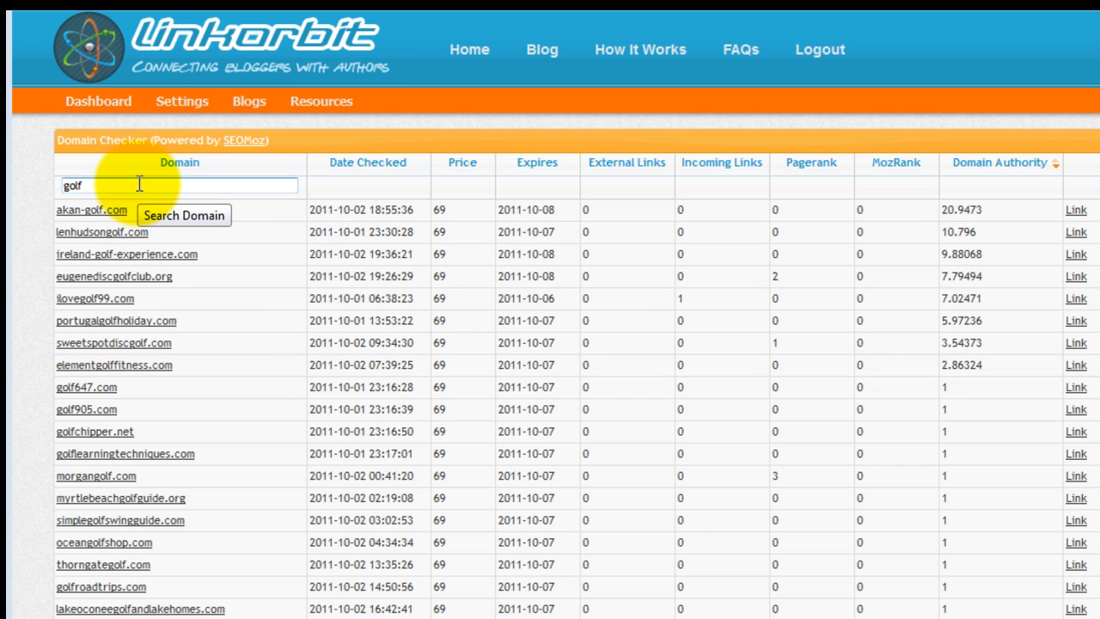
pyautogui.moveTo(97, 475)
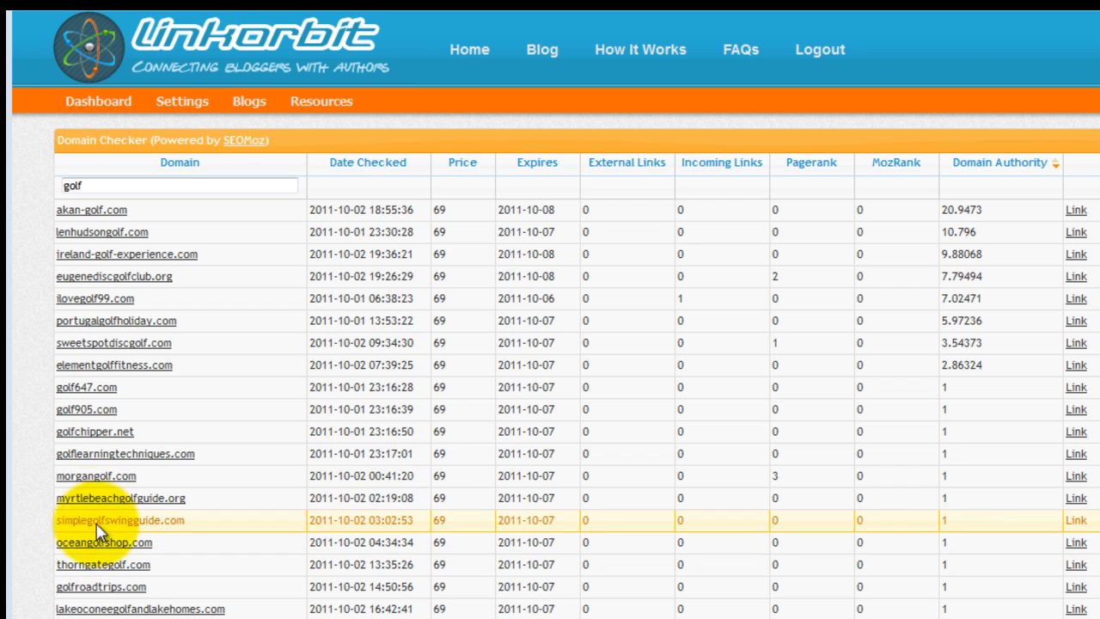
pyautogui.moveTo(100, 414)
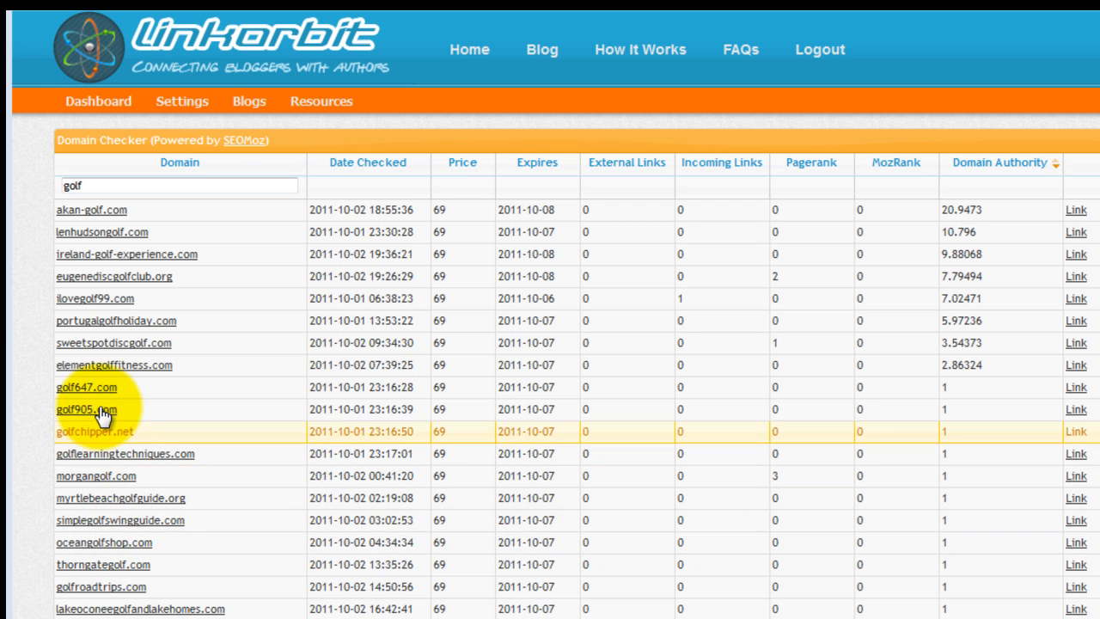
pyautogui.moveTo(129, 374)
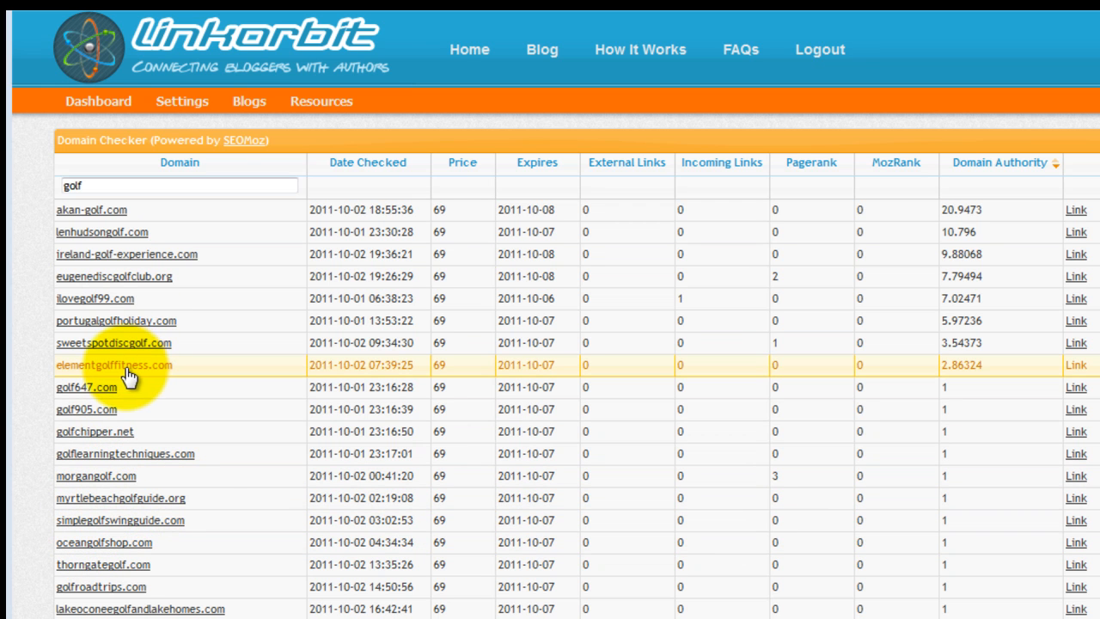
pyautogui.moveTo(169, 371)
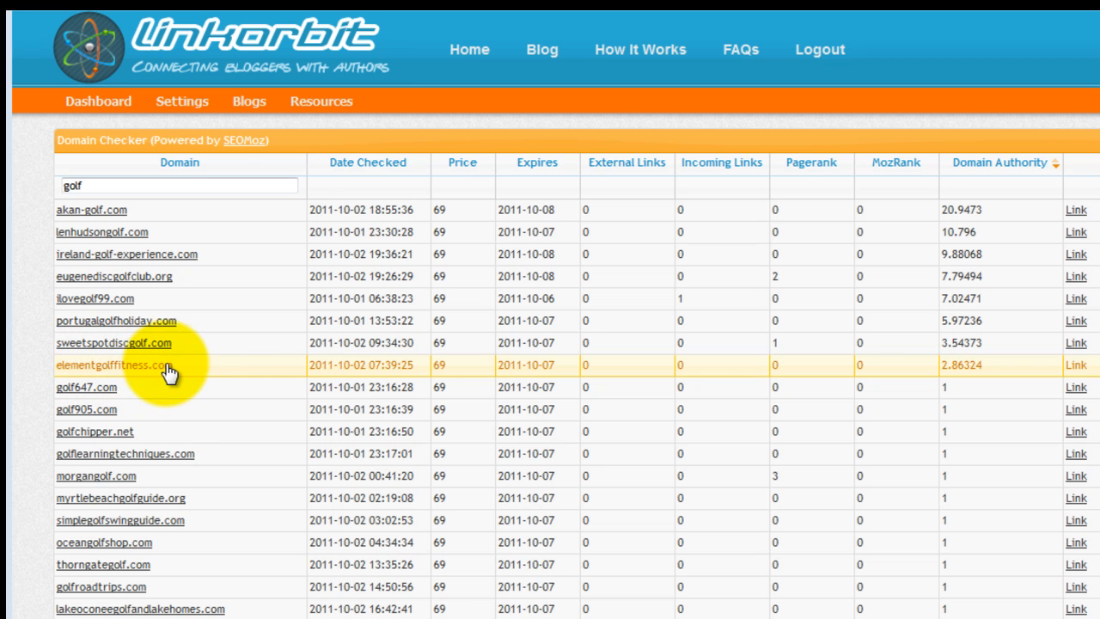
pyautogui.moveTo(522, 375)
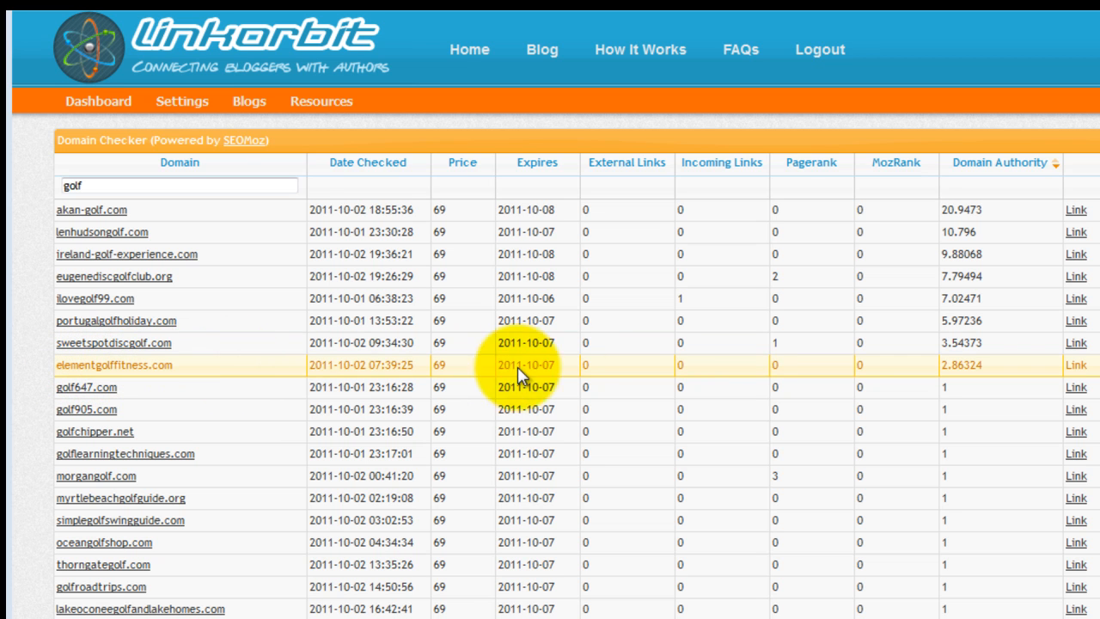
pyautogui.moveTo(983, 372)
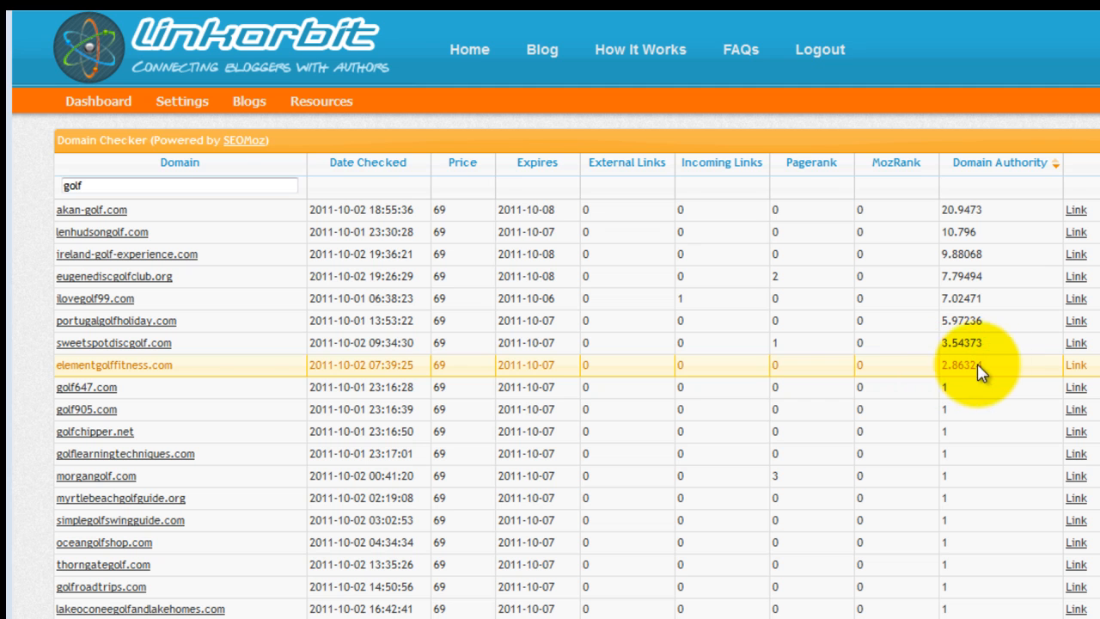
pyautogui.moveTo(478, 356)
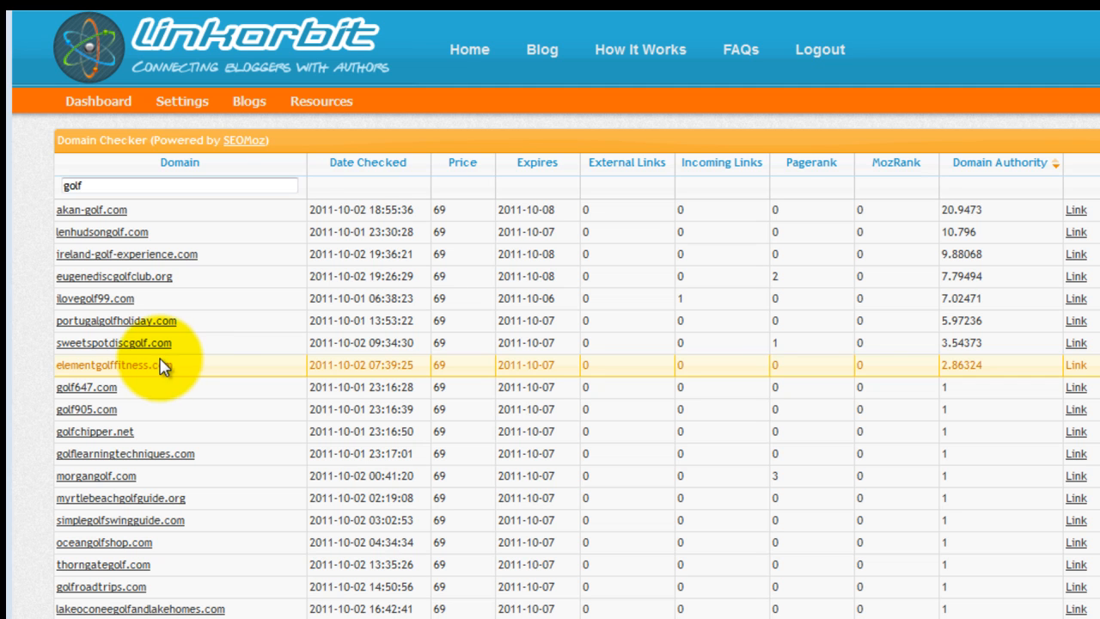
pyautogui.moveTo(146, 255)
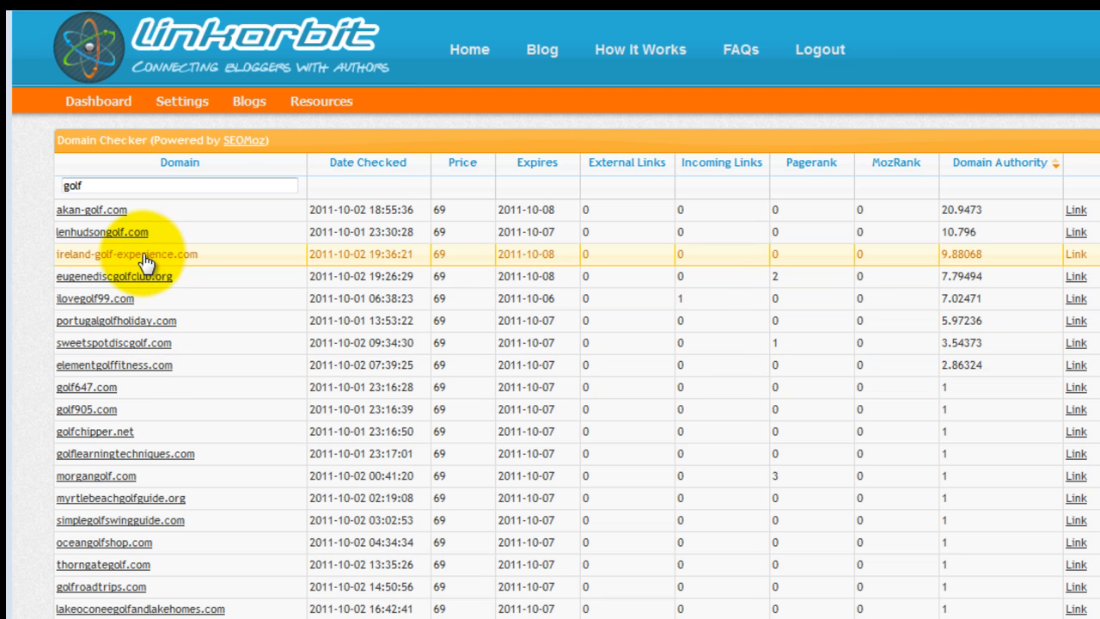
pyautogui.moveTo(966, 266)
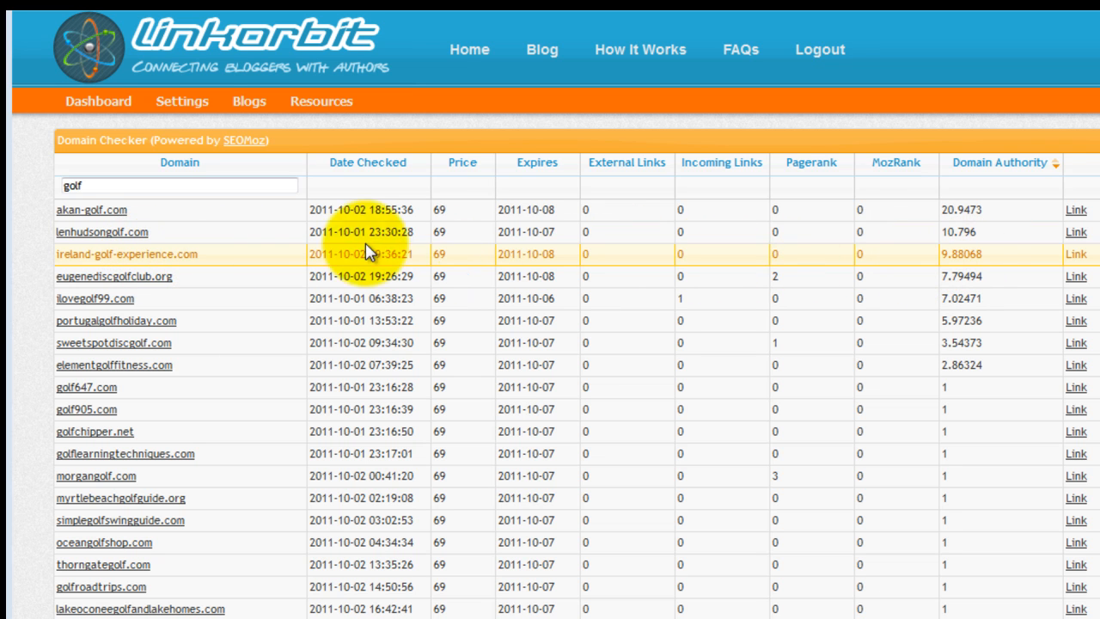
pyautogui.moveTo(43, 251)
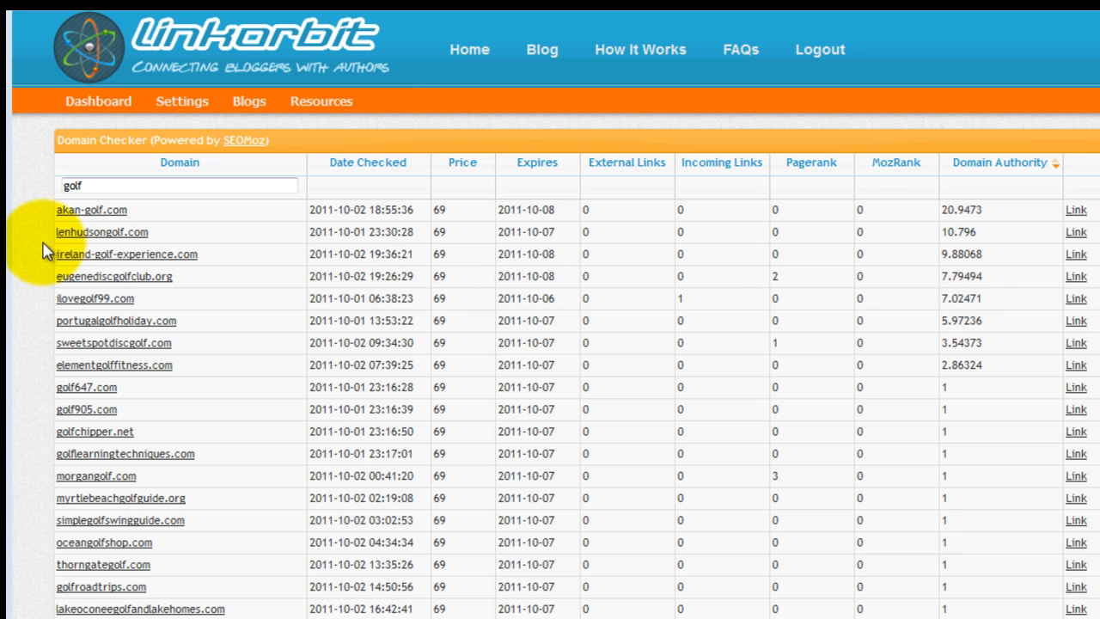
pyautogui.moveTo(35, 274)
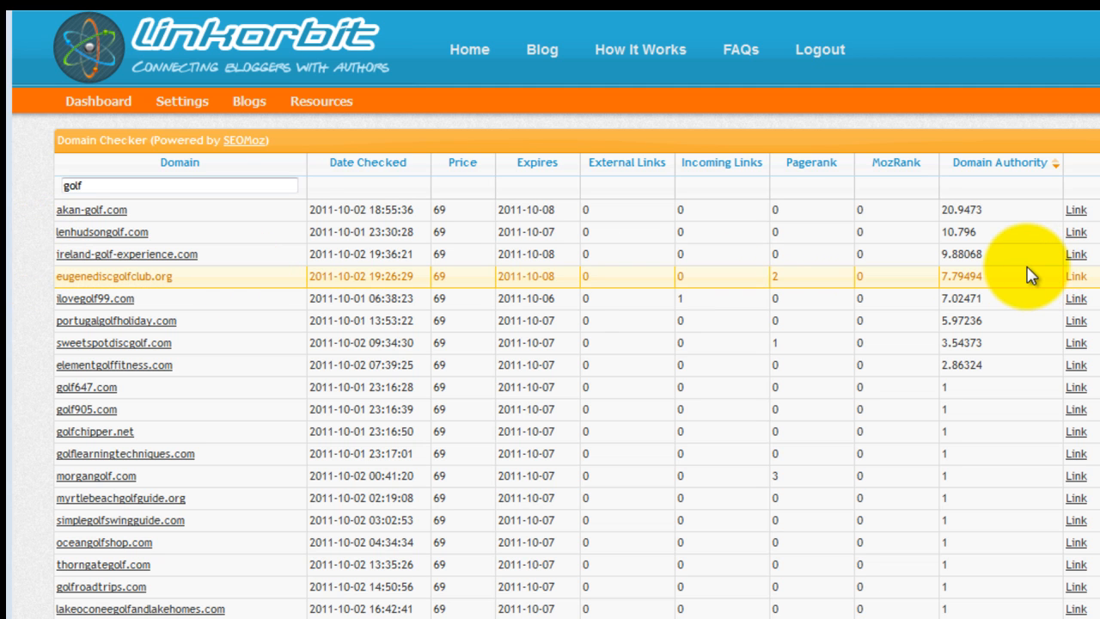
pyautogui.moveTo(791, 295)
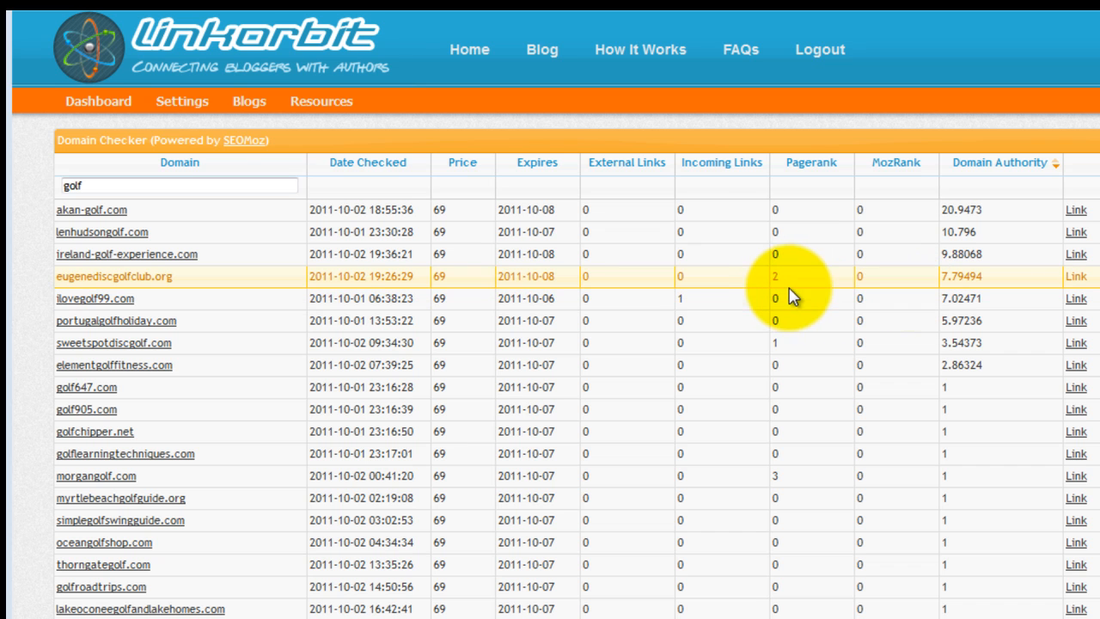
pyautogui.moveTo(770, 291)
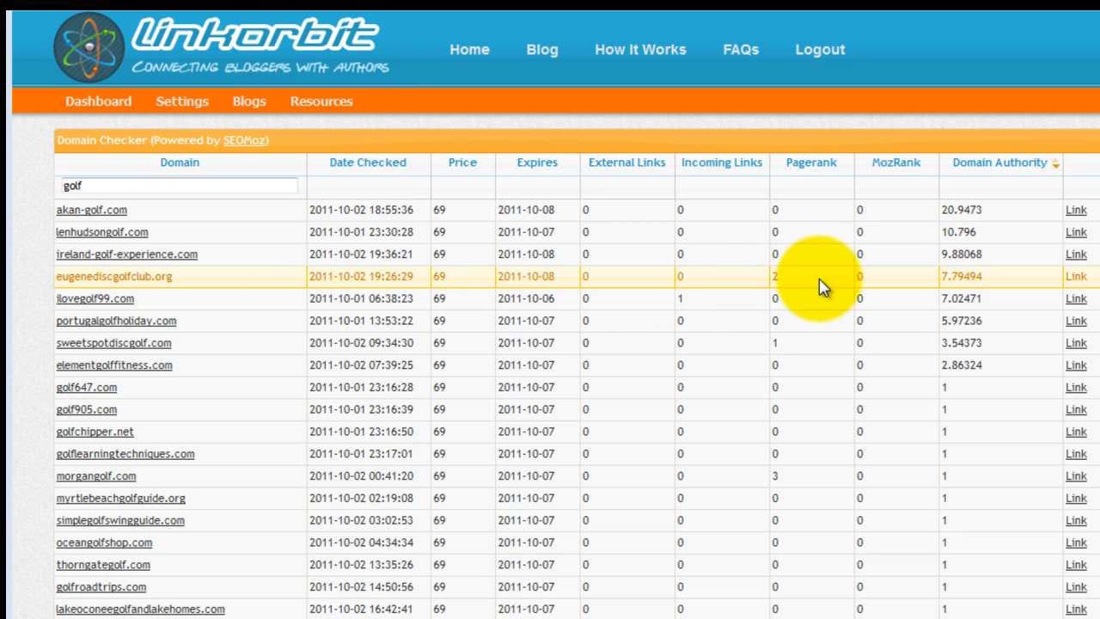
pyautogui.moveTo(1023, 289)
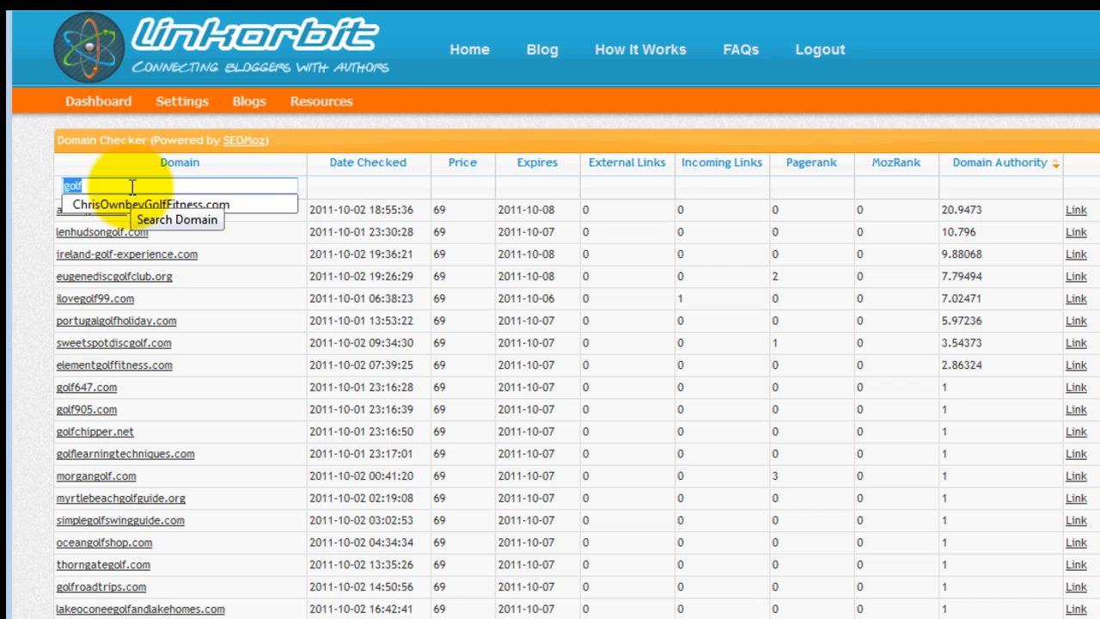
# - Filter the Domain Checker list by 'diet', led by weightloss-and-diet-facts.com
pyautogui.write('diet')
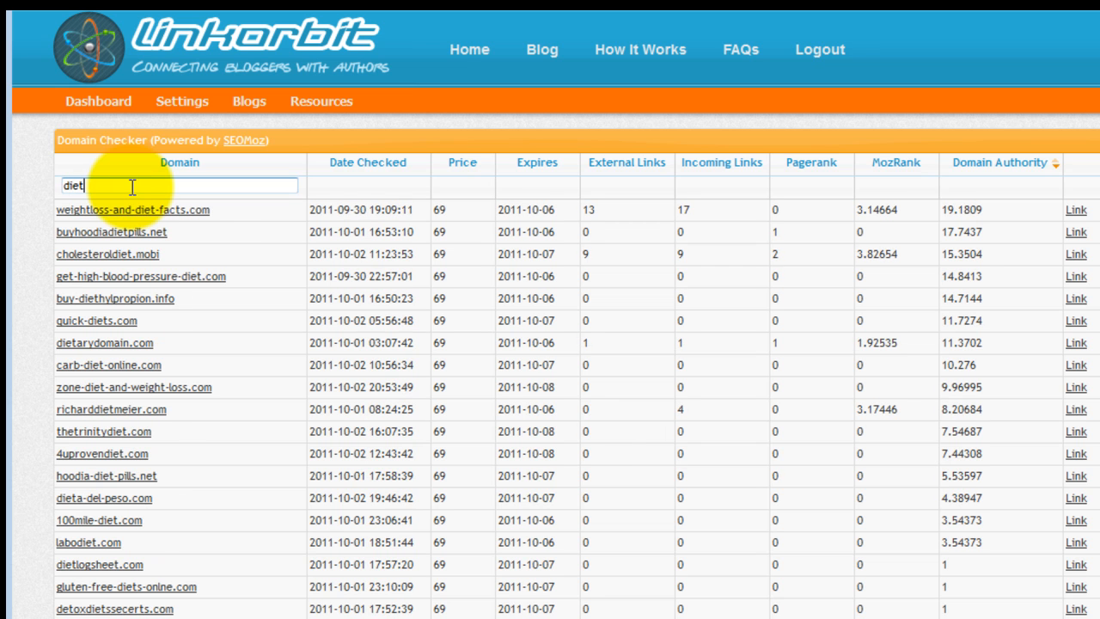
pyautogui.moveTo(513, 249)
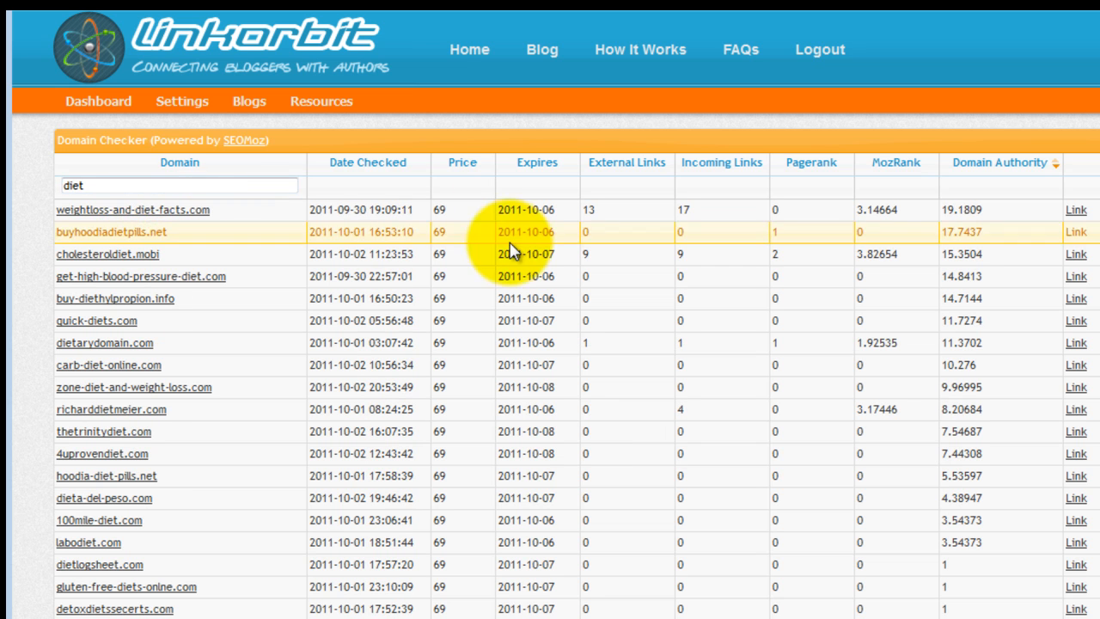
pyautogui.moveTo(1045, 258)
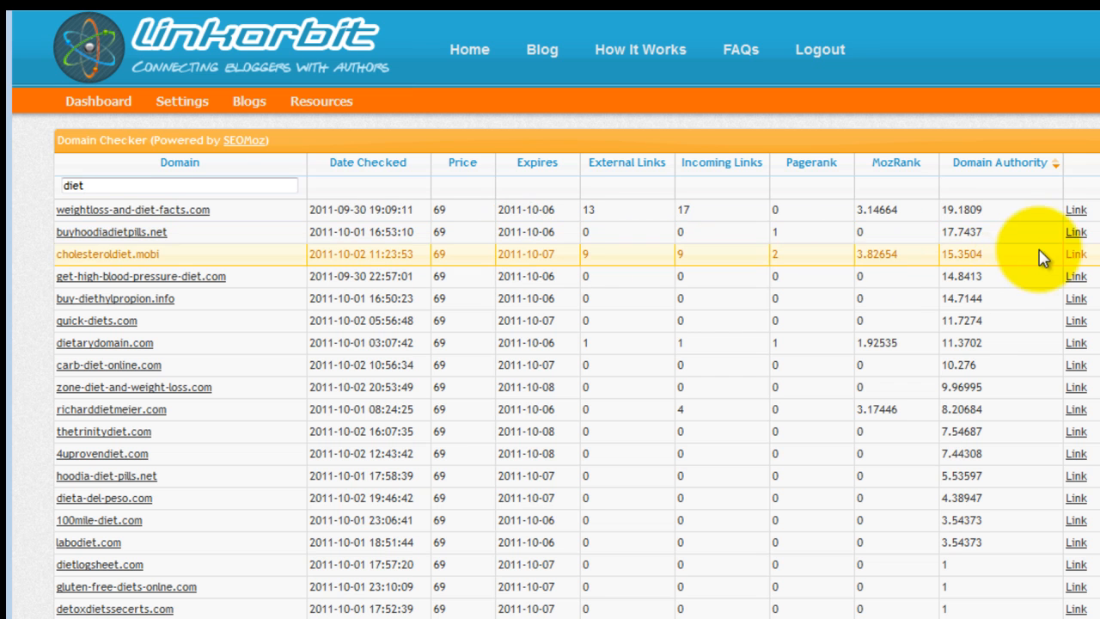
pyautogui.moveTo(1073, 284)
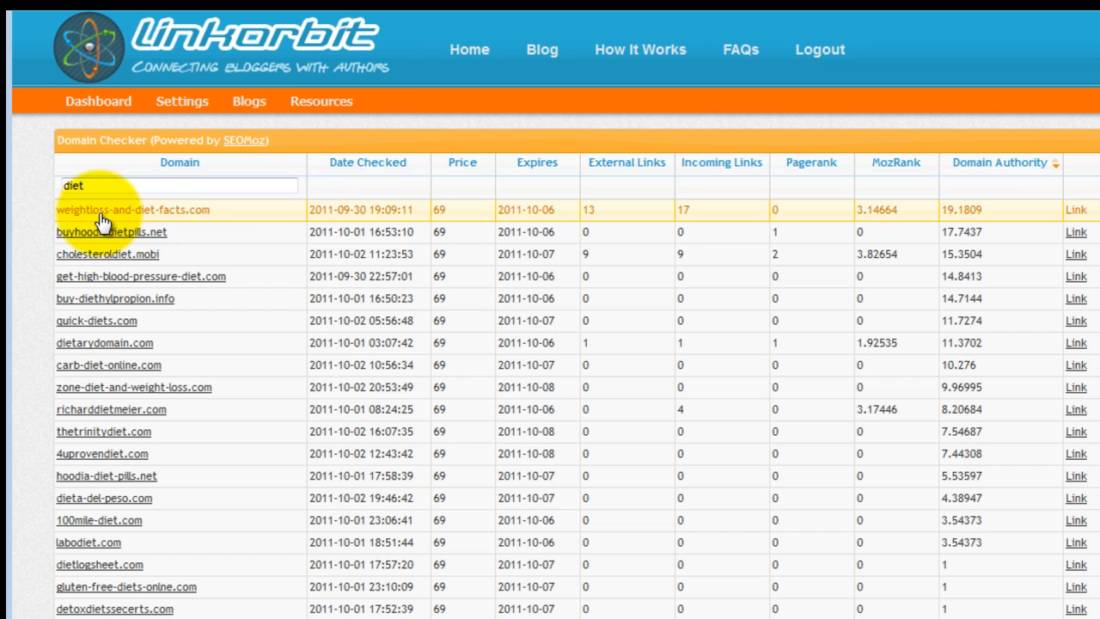
pyautogui.moveTo(210, 224)
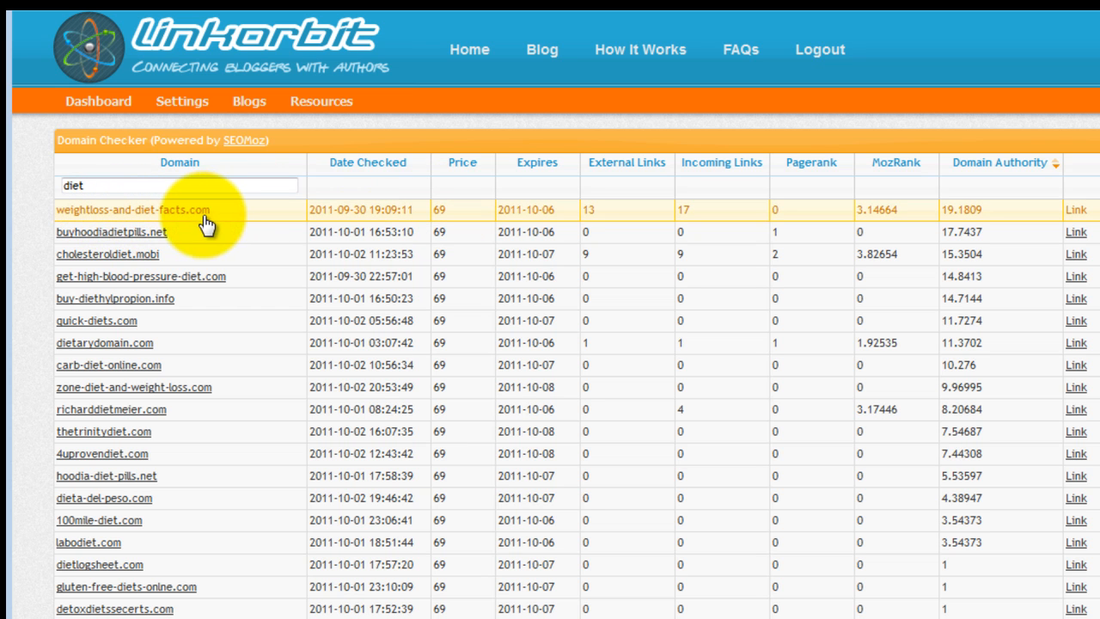
pyautogui.moveTo(605, 216)
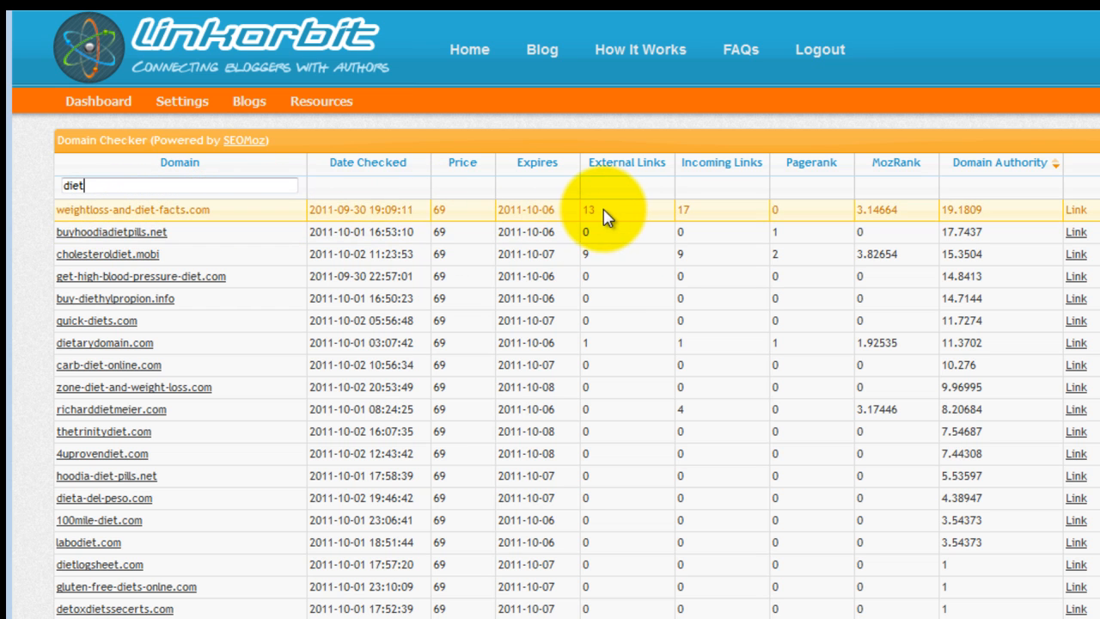
pyautogui.moveTo(718, 224)
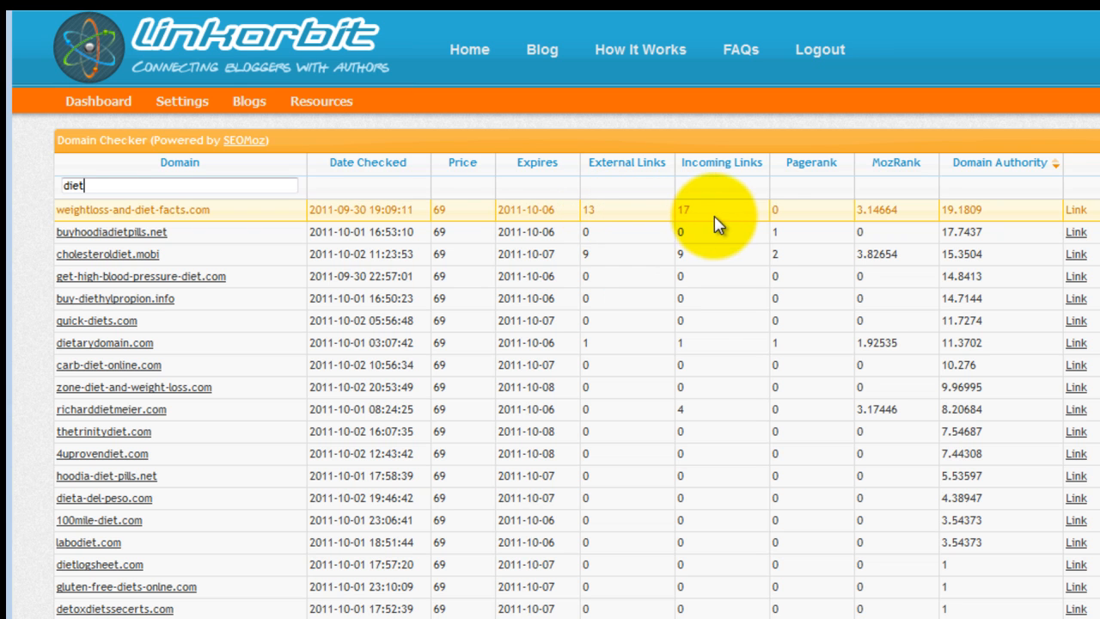
pyautogui.moveTo(1069, 222)
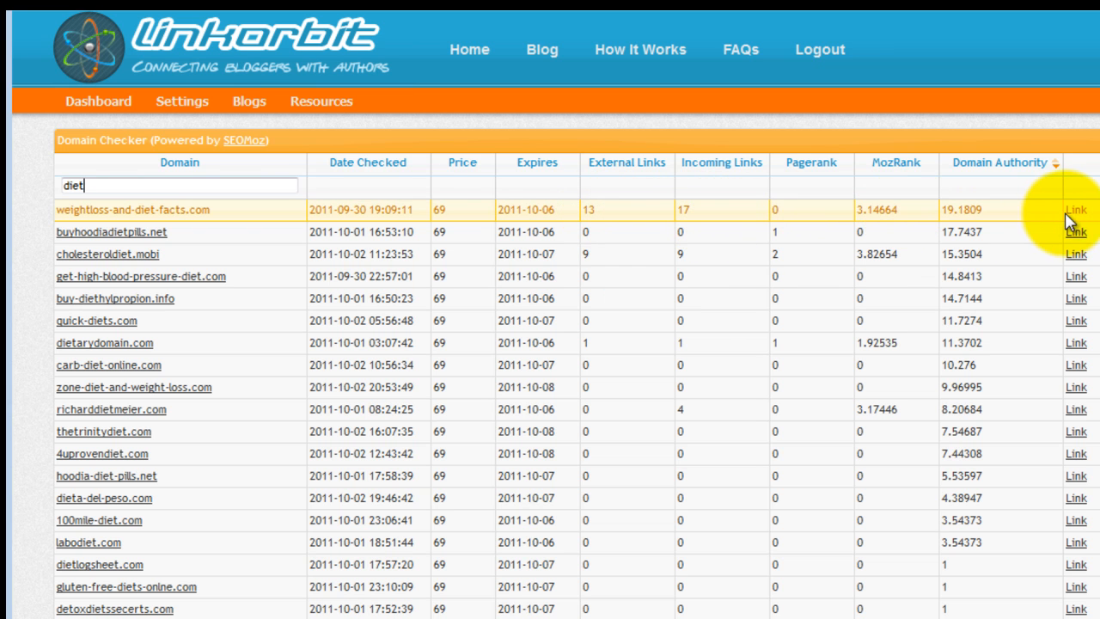
pyautogui.moveTo(488, 210)
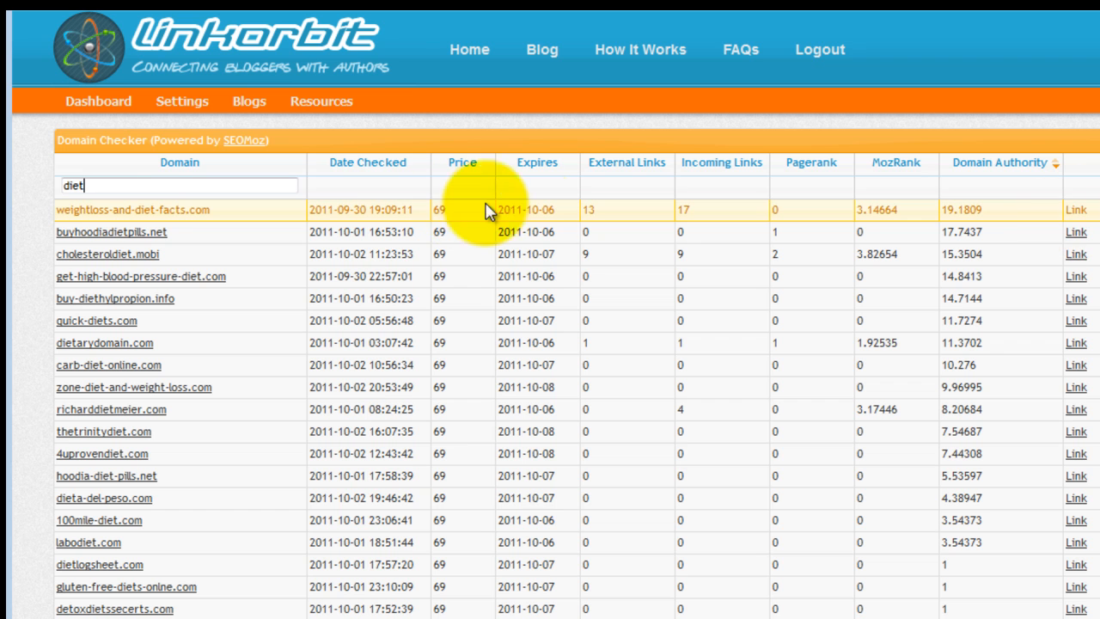
pyautogui.moveTo(144, 220)
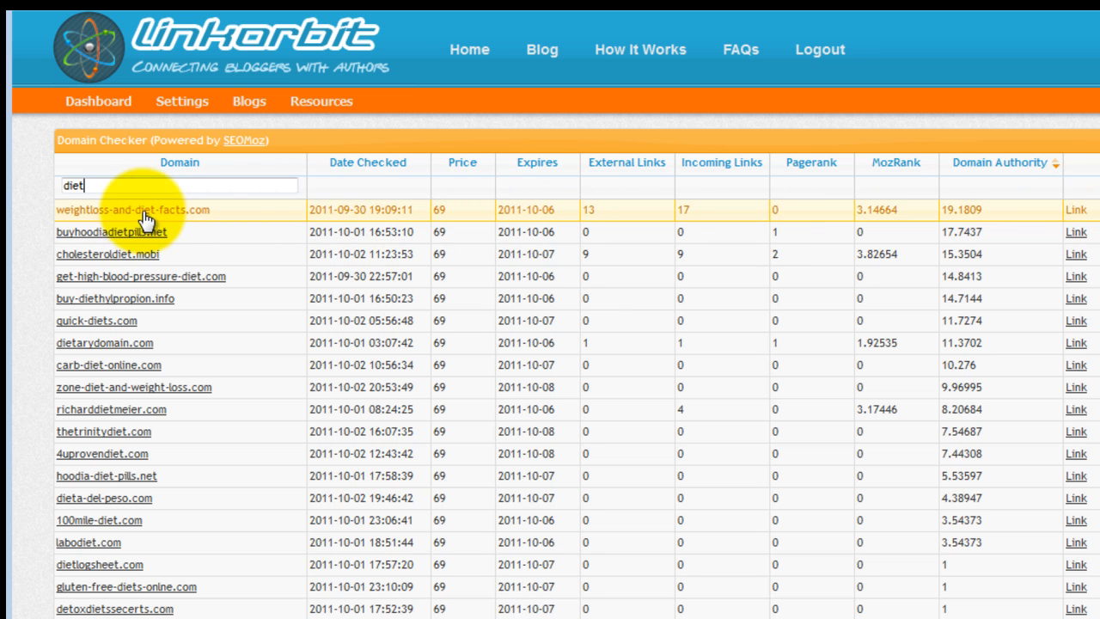